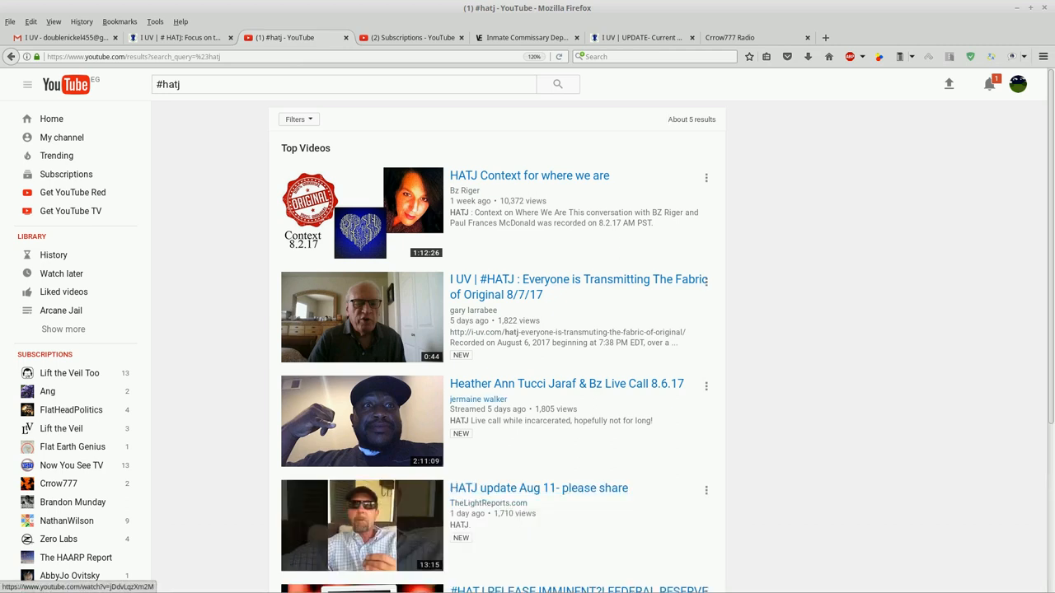
Step: Sort the #hatj search results by Upload date via the Filters menu, leaving four recent videos
{"action": "scroll", "scroll_direction": "down", "scroll_amount": 3}
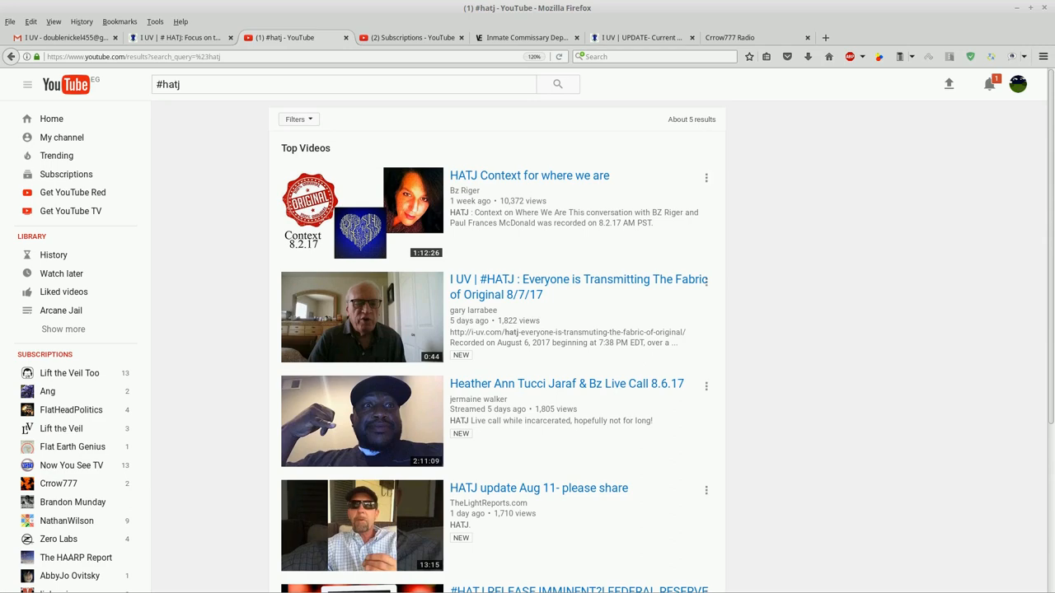
{"action": "left_click", "coordinate": [295, 118]}
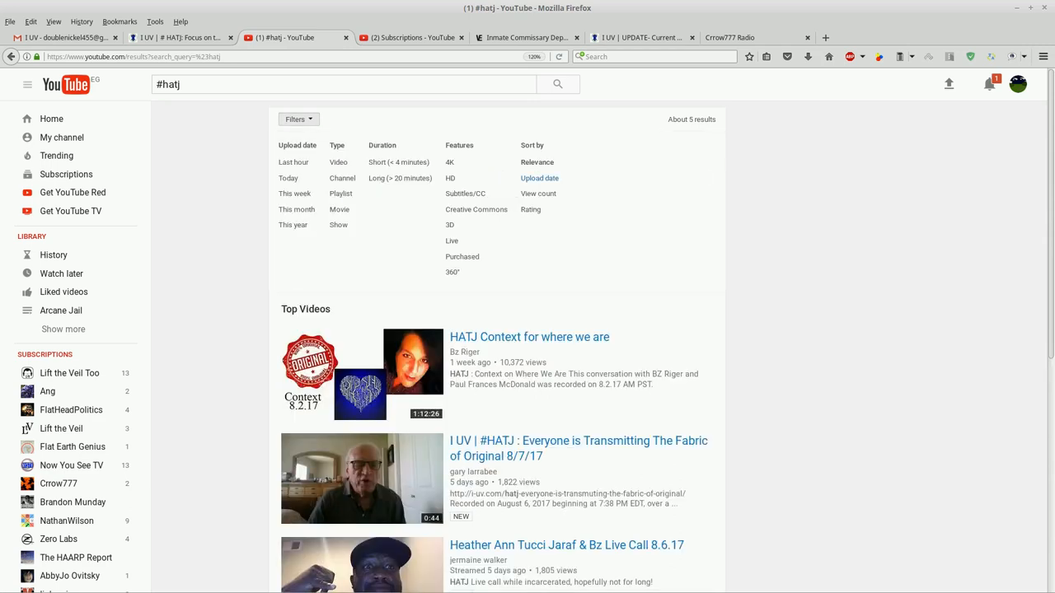
{"action": "left_click", "coordinate": [539, 178]}
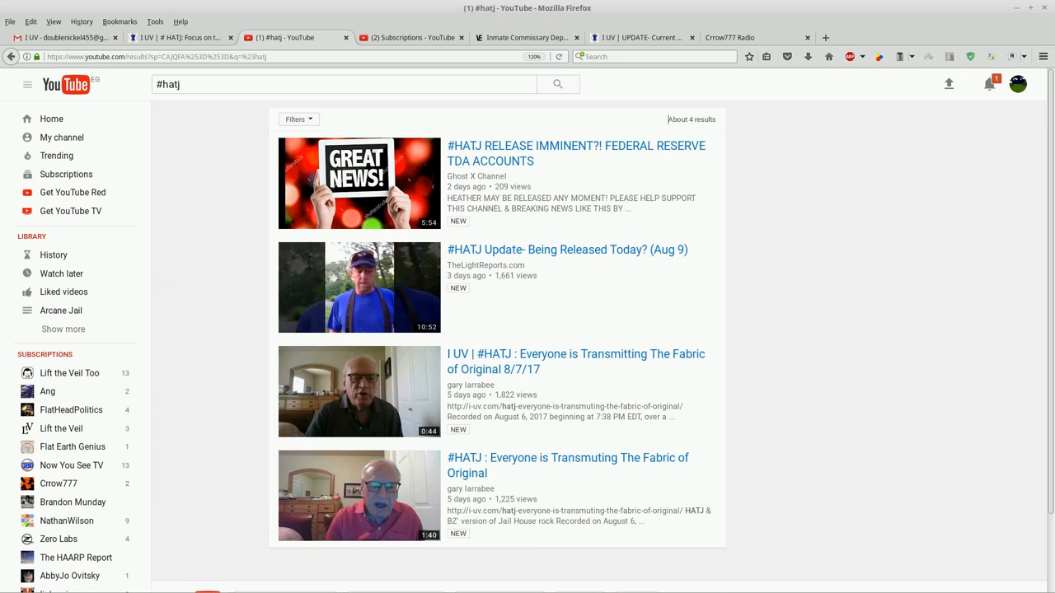
{"action": "mouse_move", "coordinate": [567, 465]}
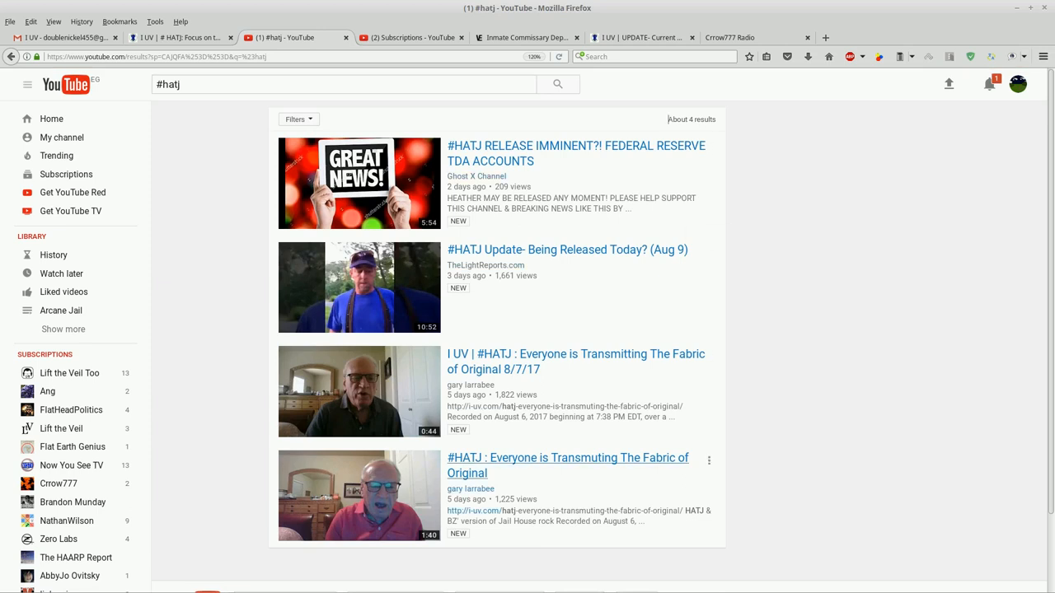